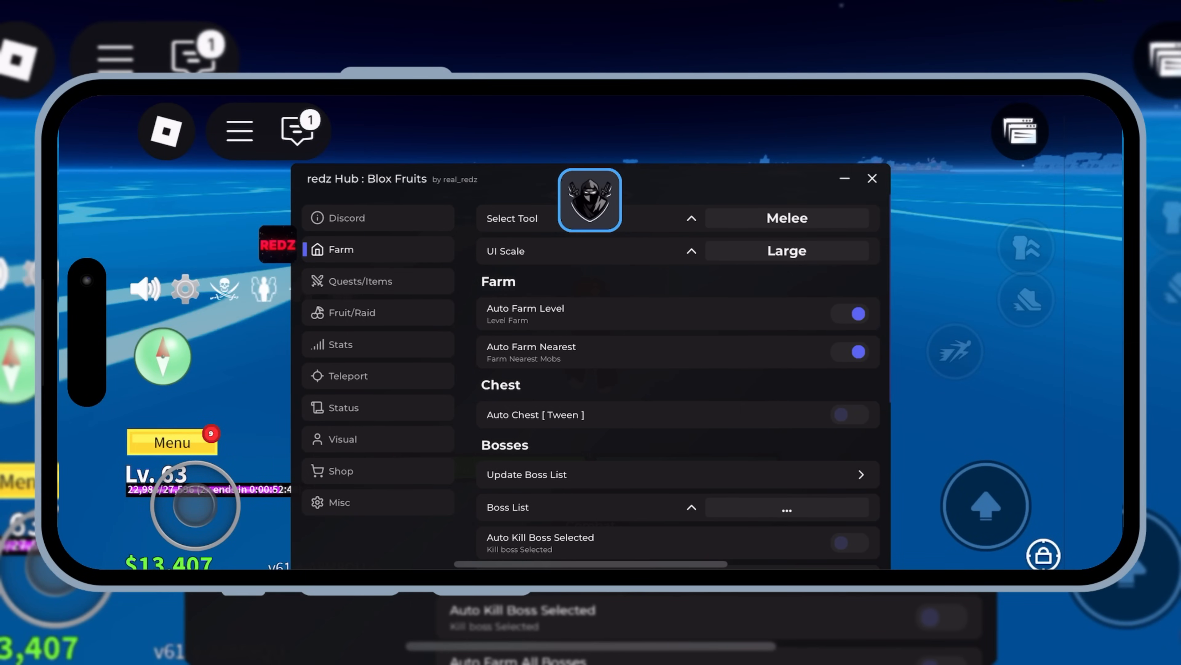
View the Roblox and Delta consoles, then return to Delta's script editor over Blox Fruits.
scroll(down, 3)
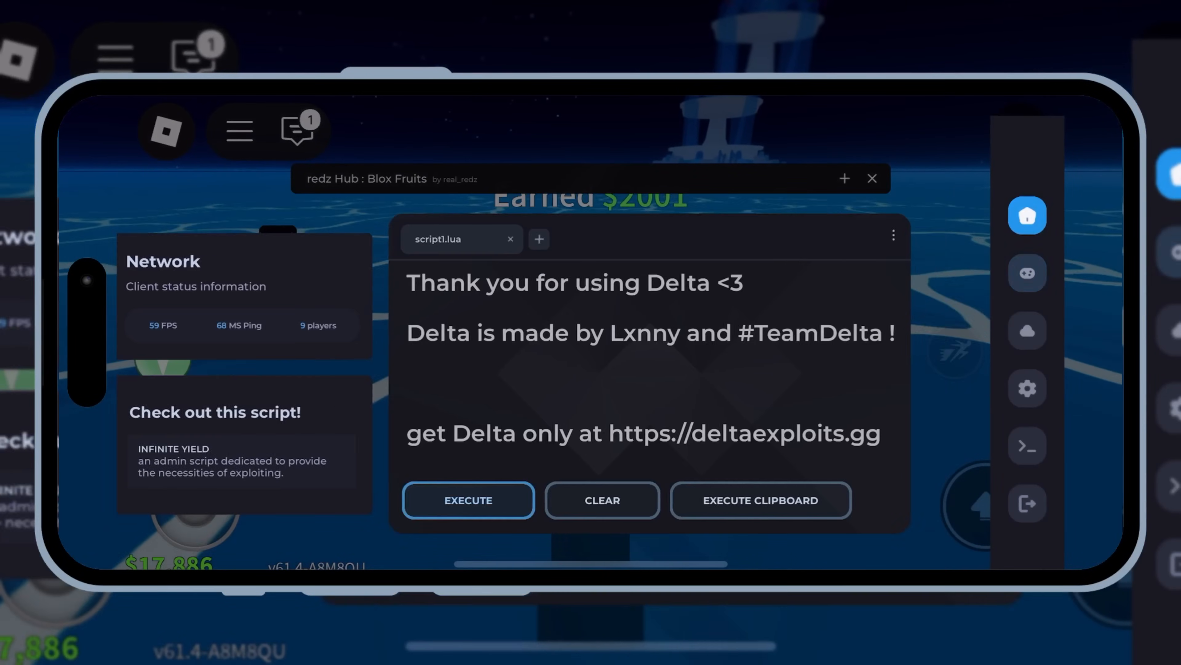
click(1028, 446)
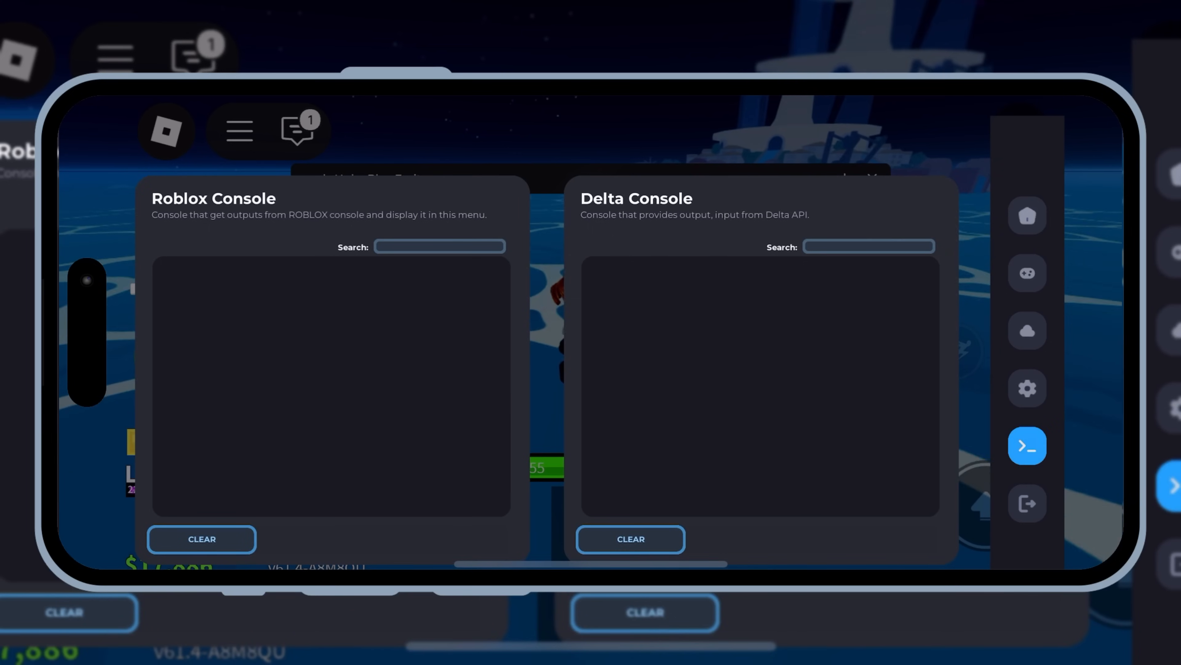
click(1026, 272)
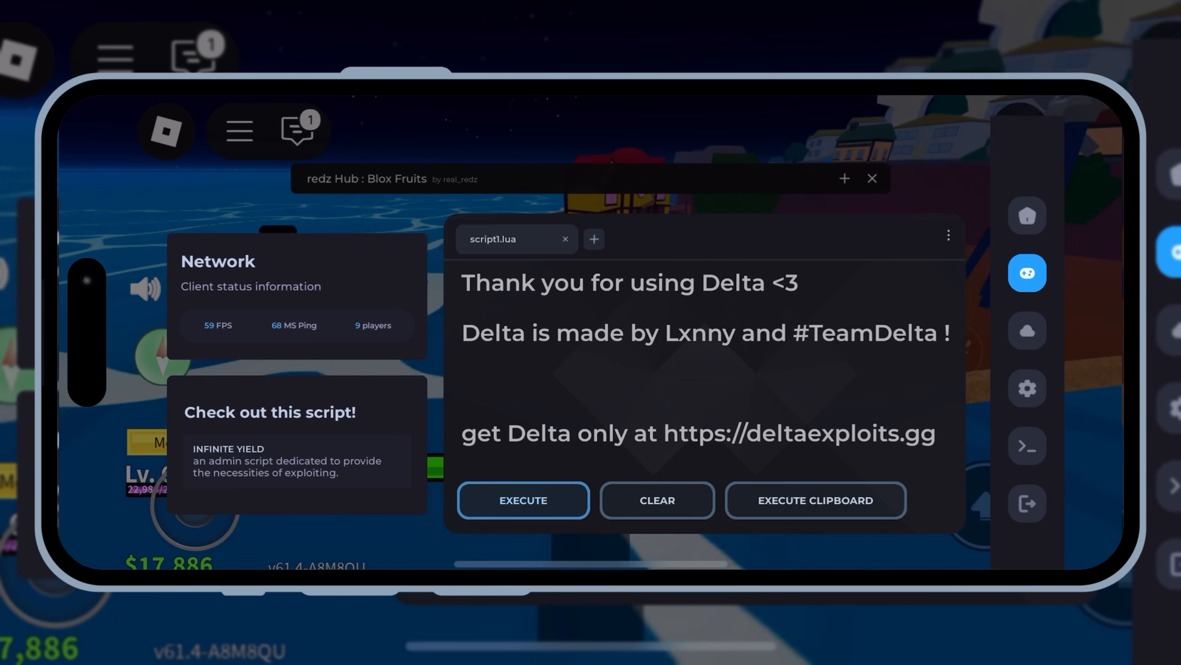
click(524, 500)
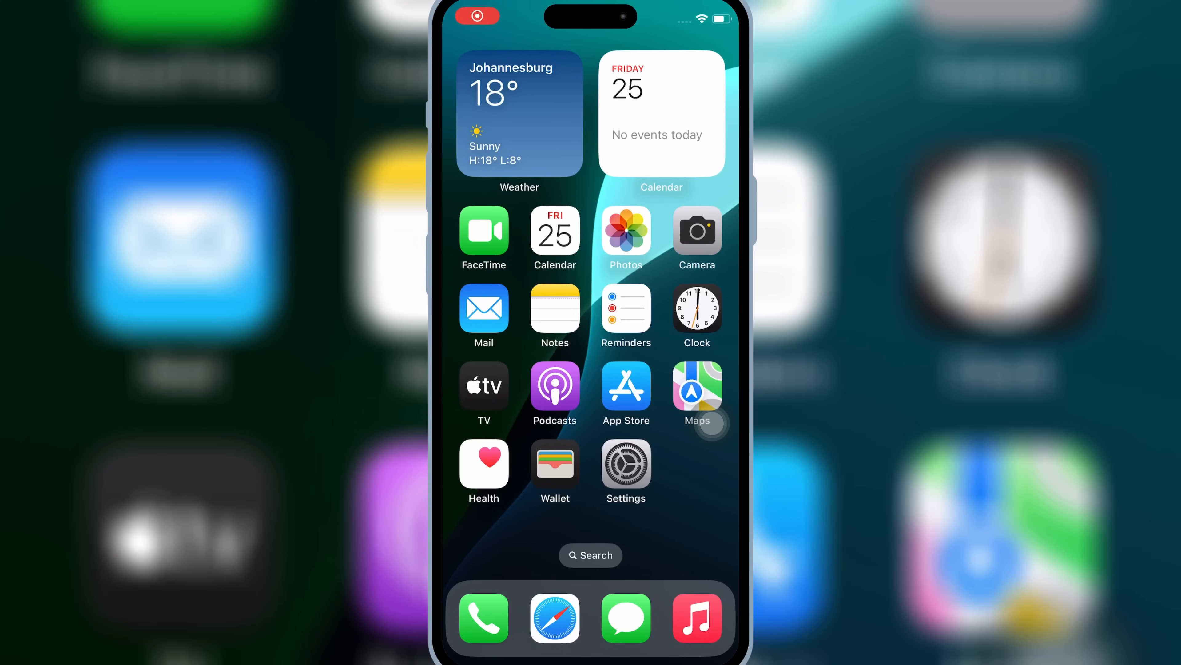
scroll(left, 3)
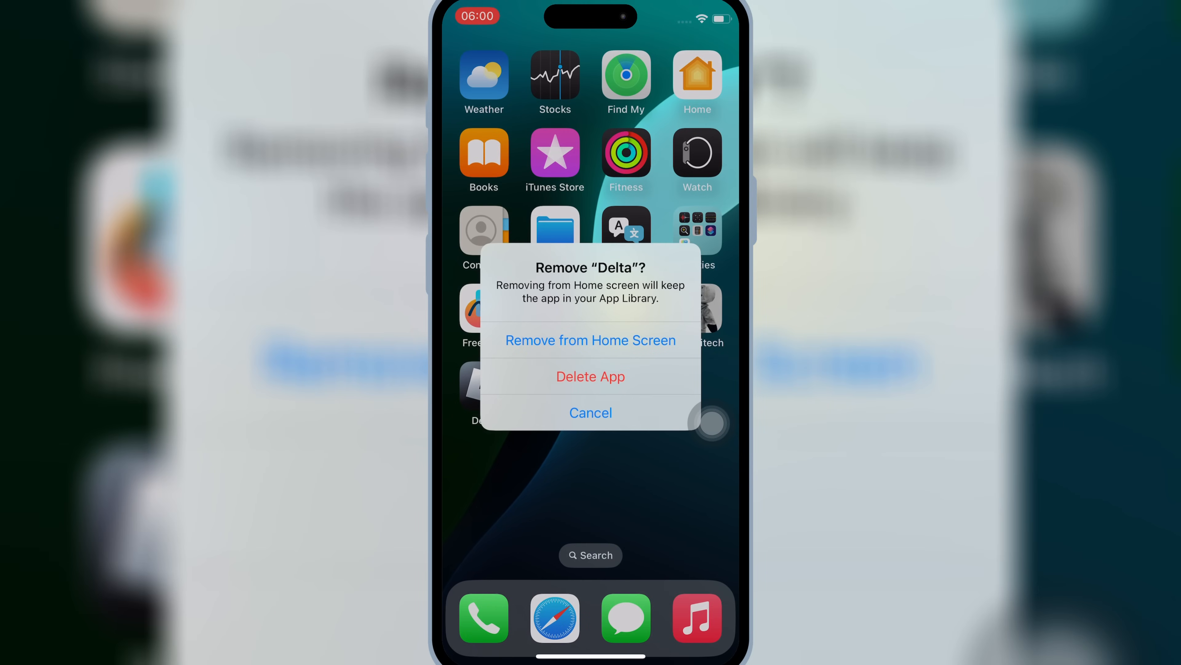
click(591, 340)
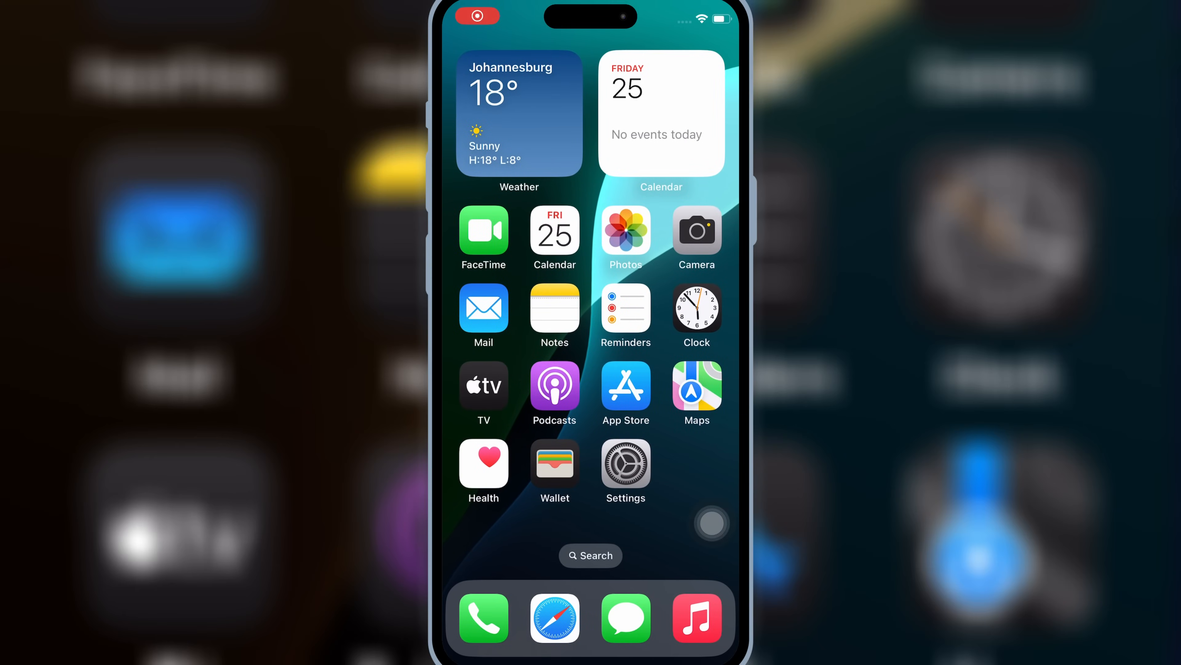
click(554, 619)
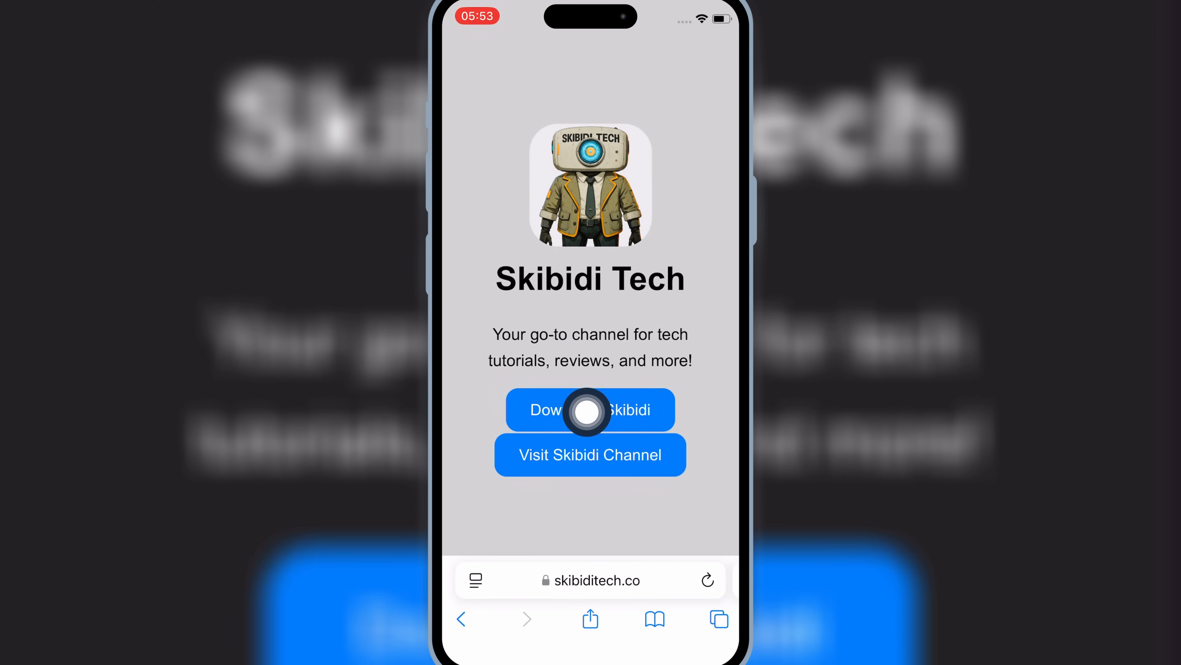
Download the Skibidi configuration profile from skibiditech.co and allow it.
click(719, 619)
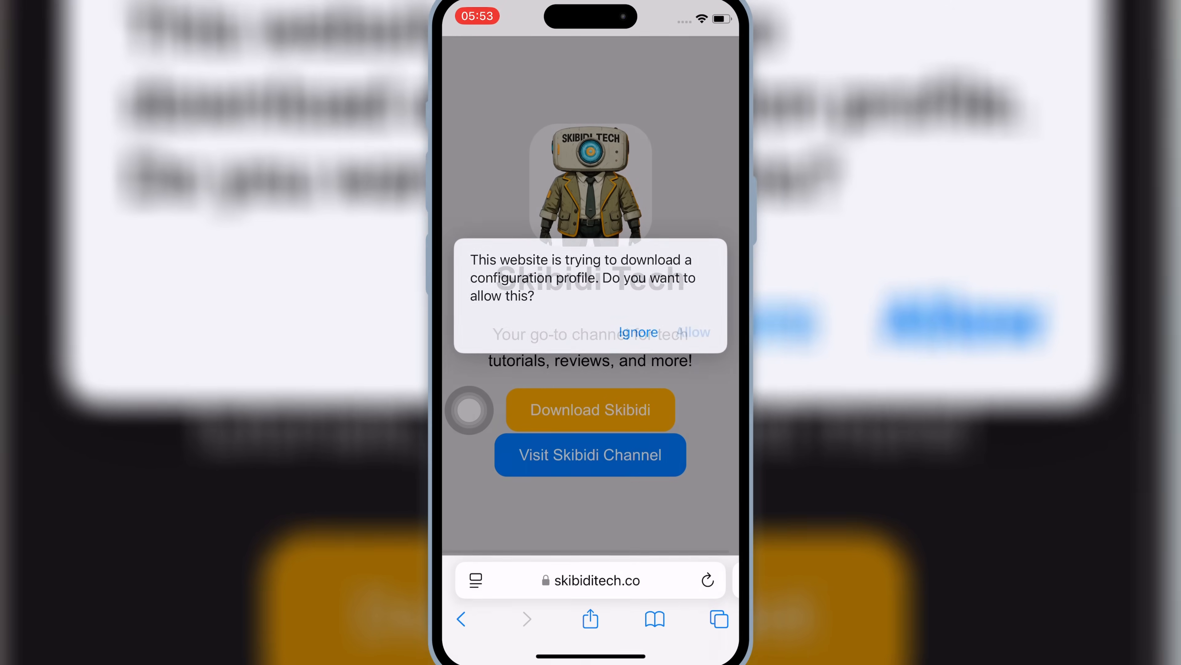
click(639, 332)
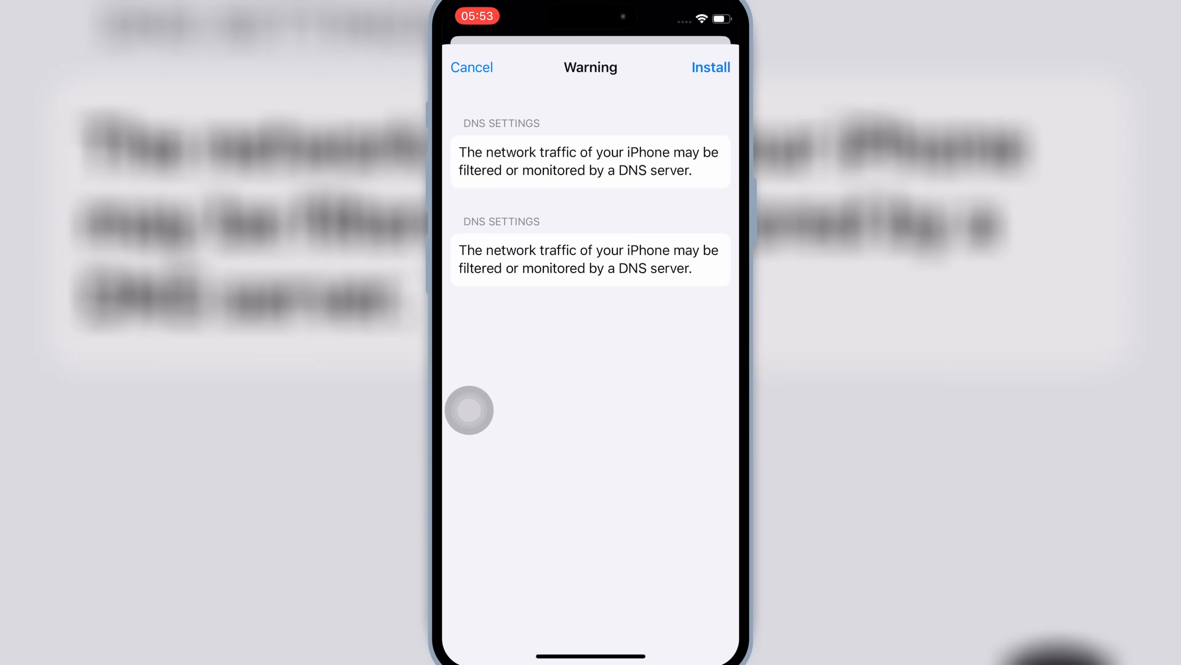
Install the Skibidi DNS anti-revoke profile and leave VPN & Device Management.
click(712, 68)
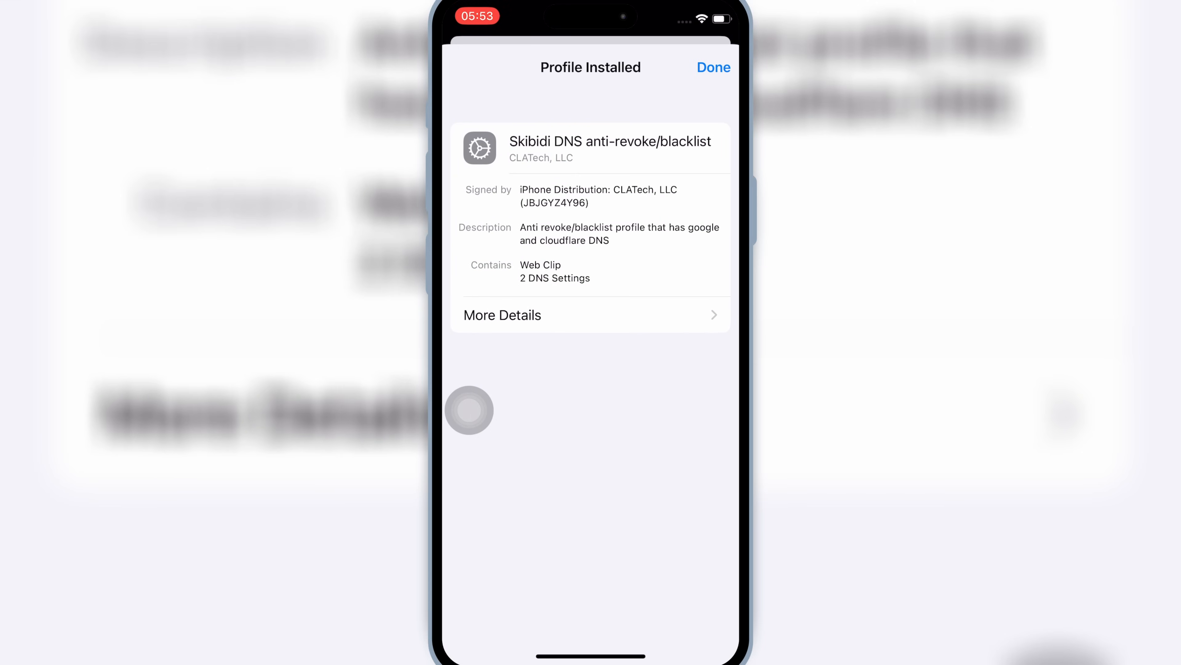
click(714, 68)
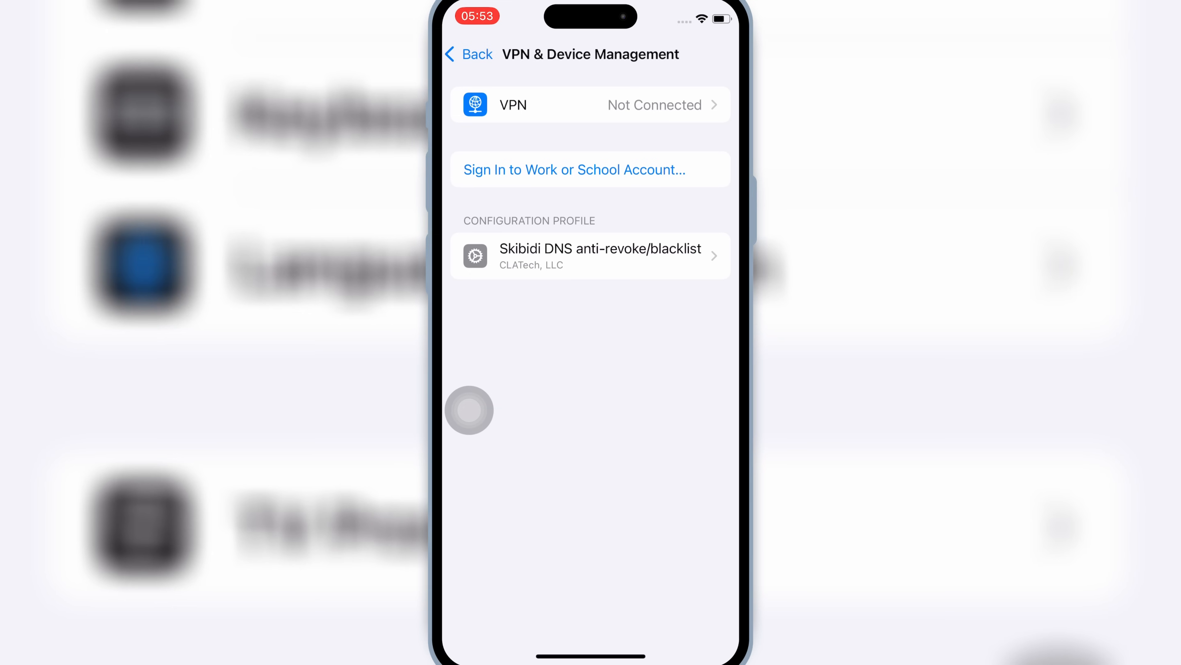
click(472, 54)
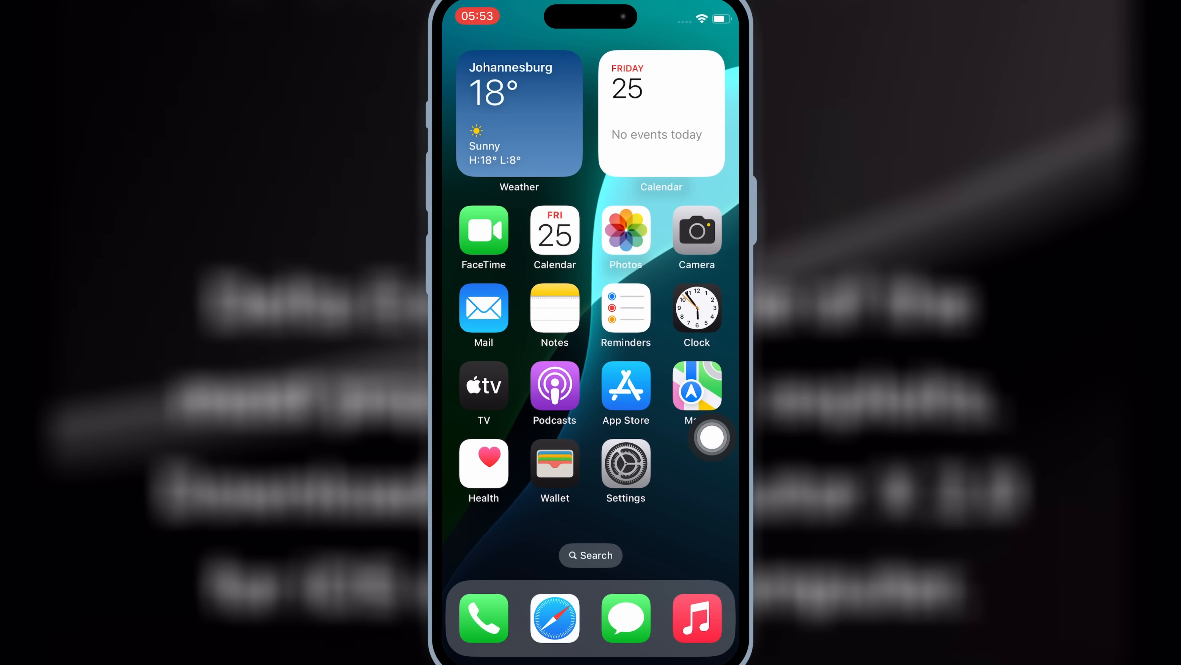
Launch Safari from the dock onto the deltaios-executor.com download page.
click(557, 619)
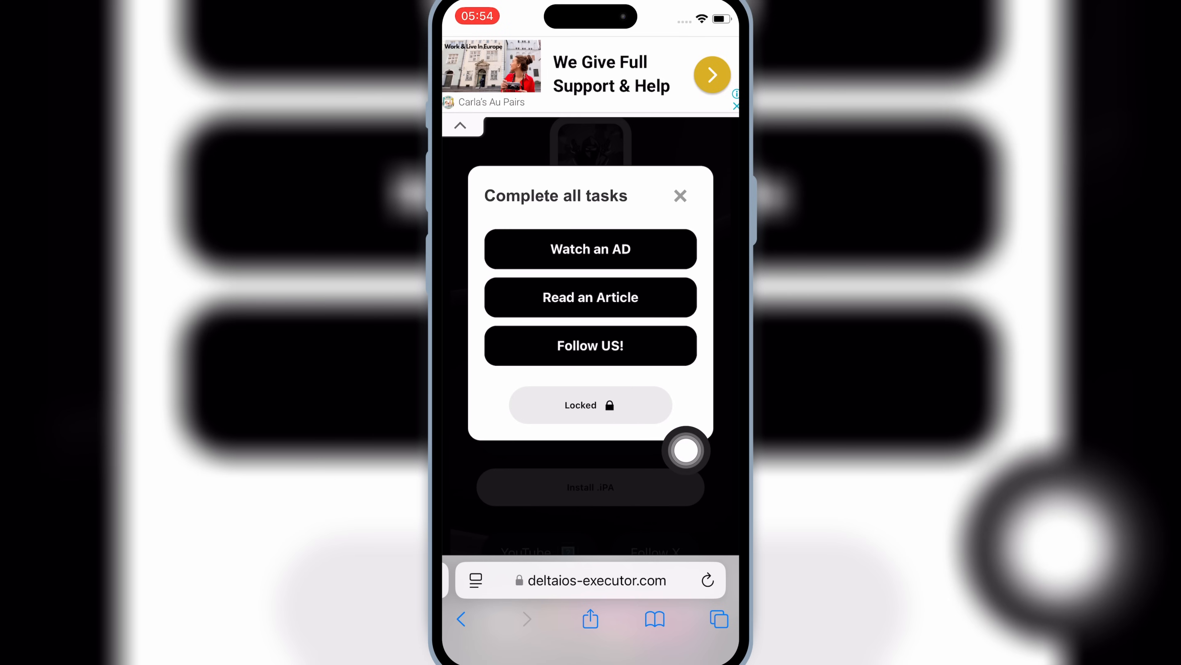
Return to the Delta Executor tab and start the Read an Article and Watch an AD tasks.
click(590, 346)
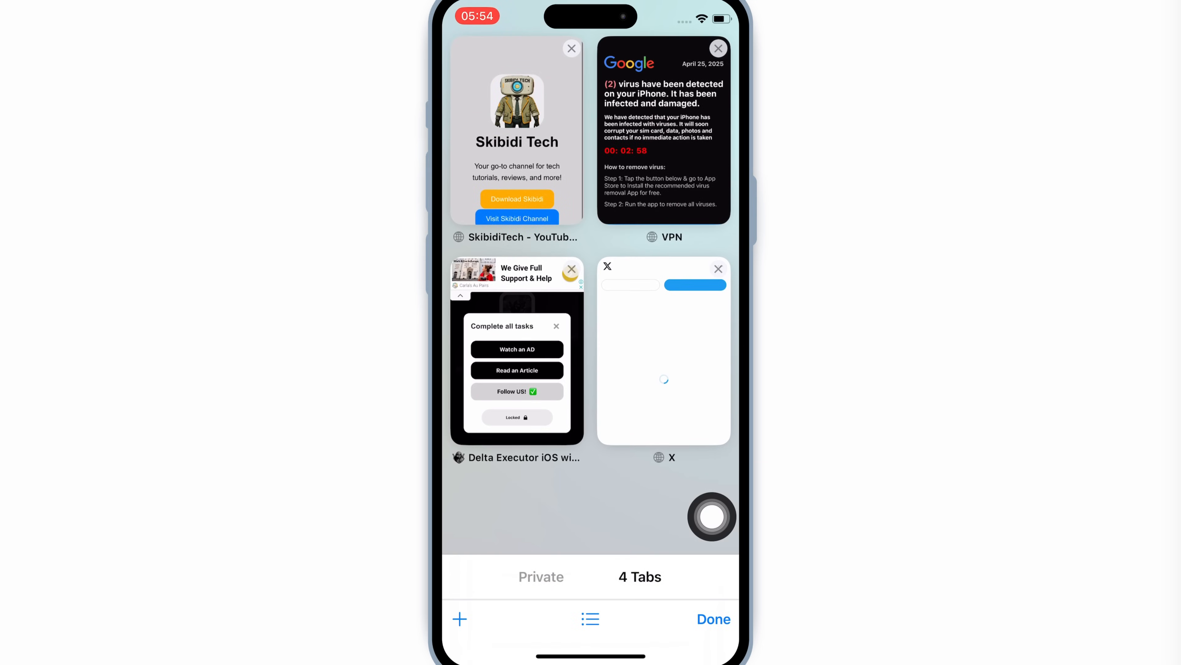
click(517, 455)
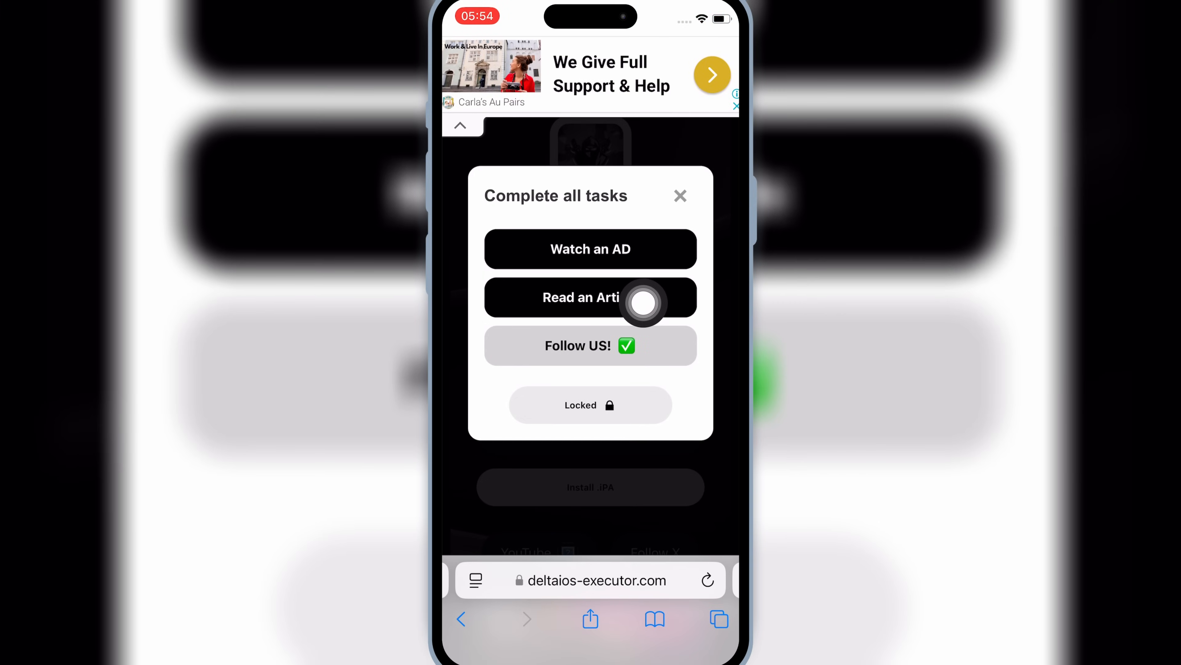
click(589, 298)
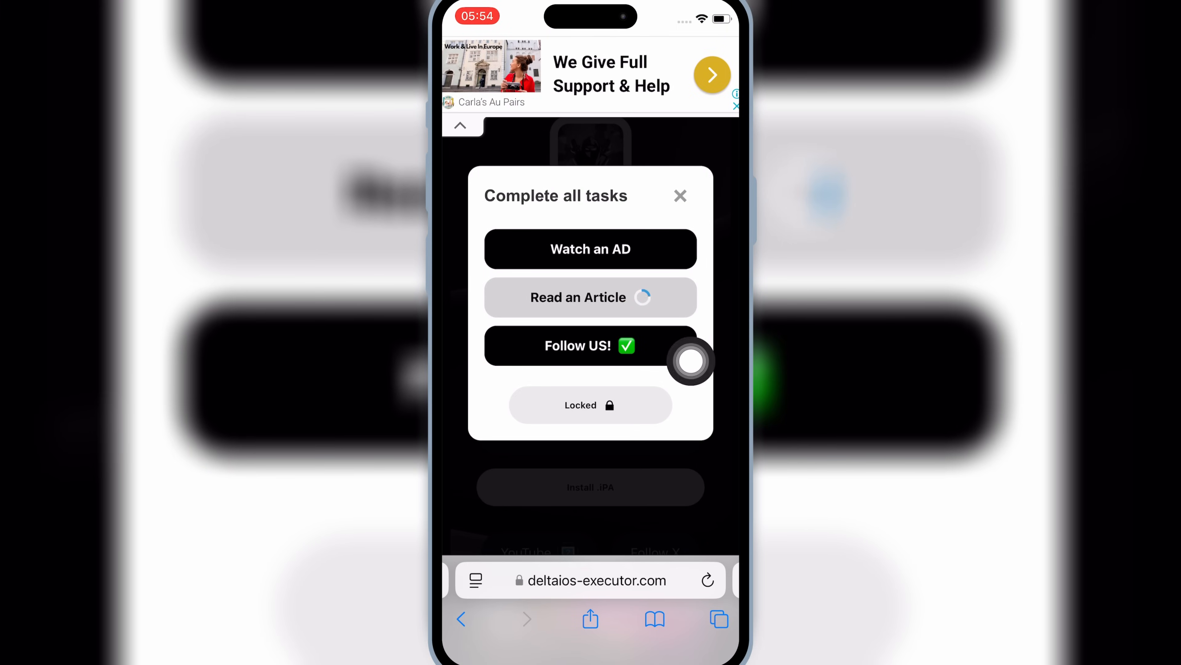
click(719, 619)
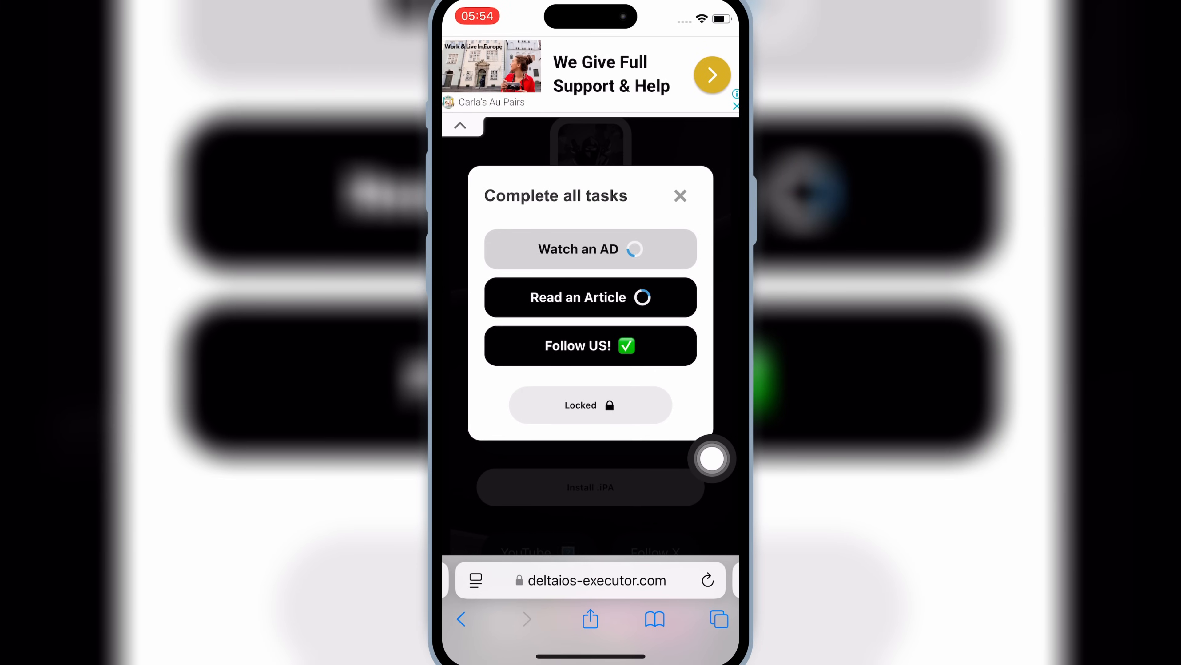
Finish the remaining tasks until all three are ticked and proceed past the Unlocked step.
click(589, 297)
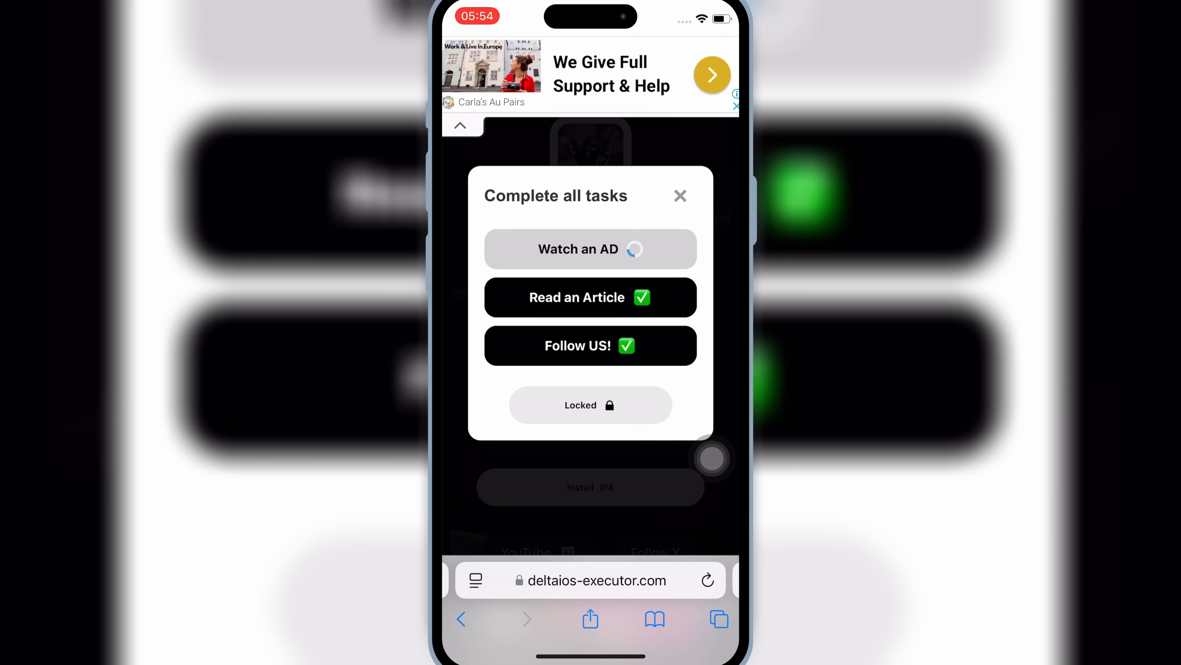
click(591, 248)
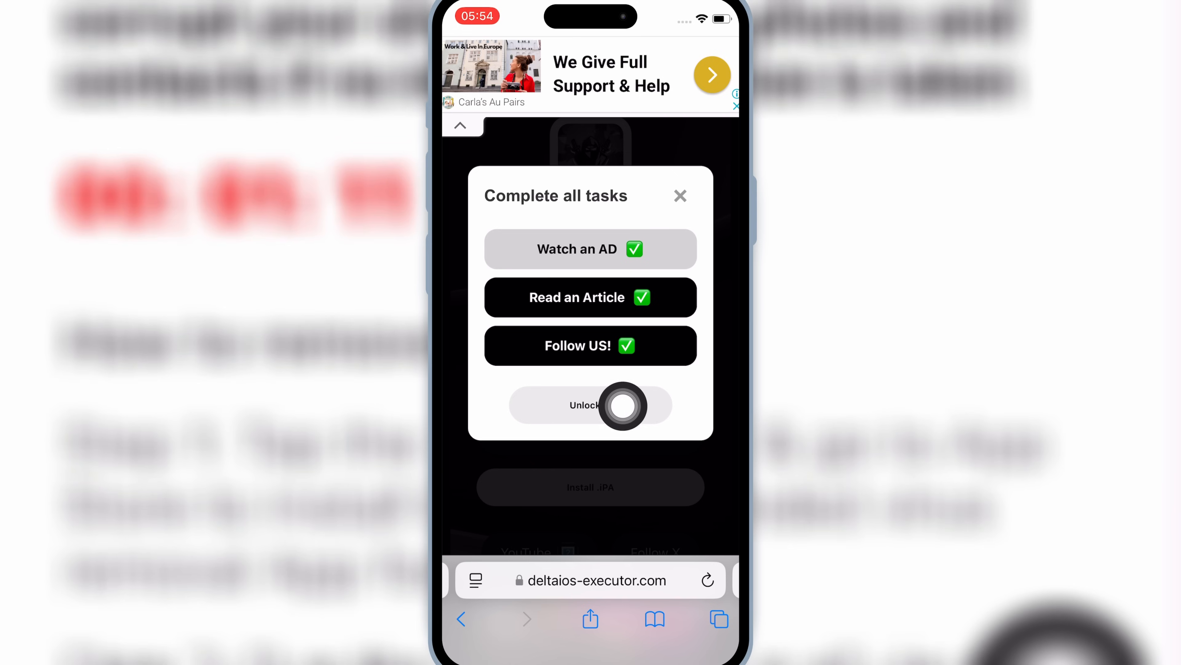
click(589, 405)
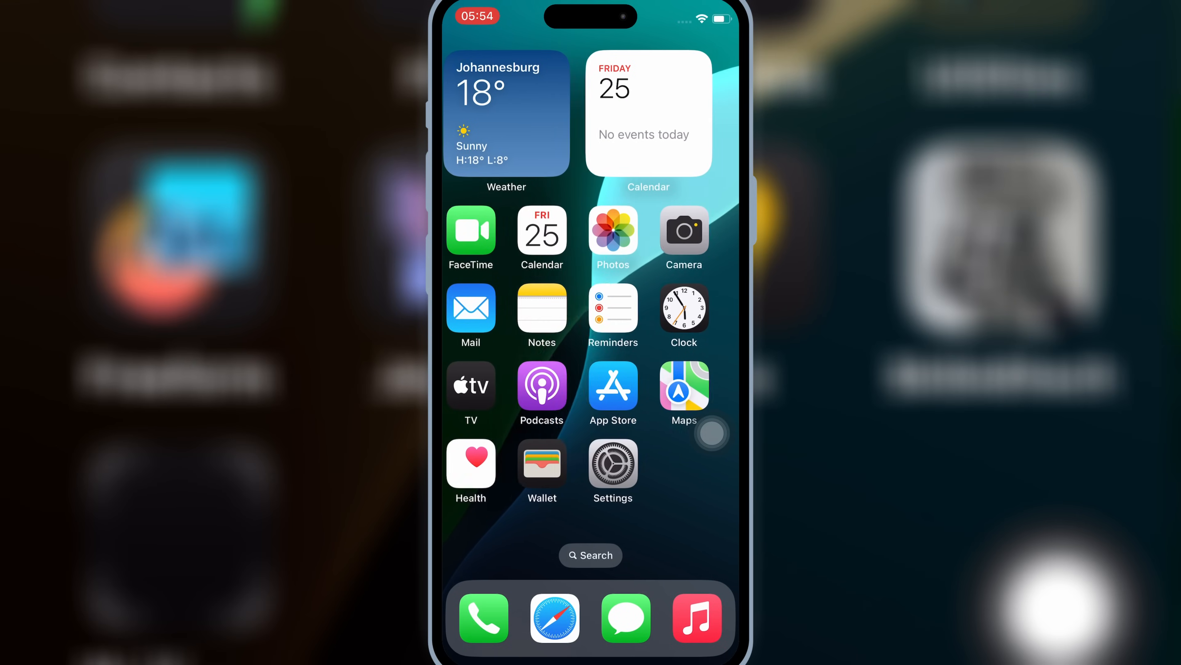
Swipe to the second home page and dismiss the Edit Home Screen tip.
scroll(left, 3)
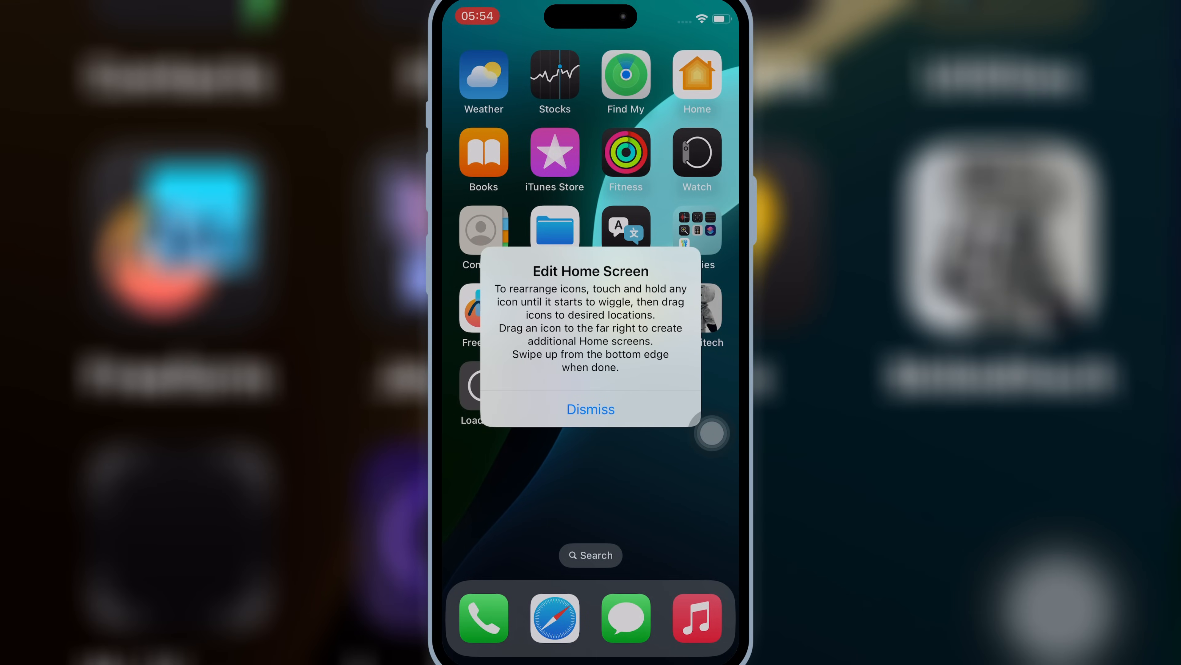
click(590, 409)
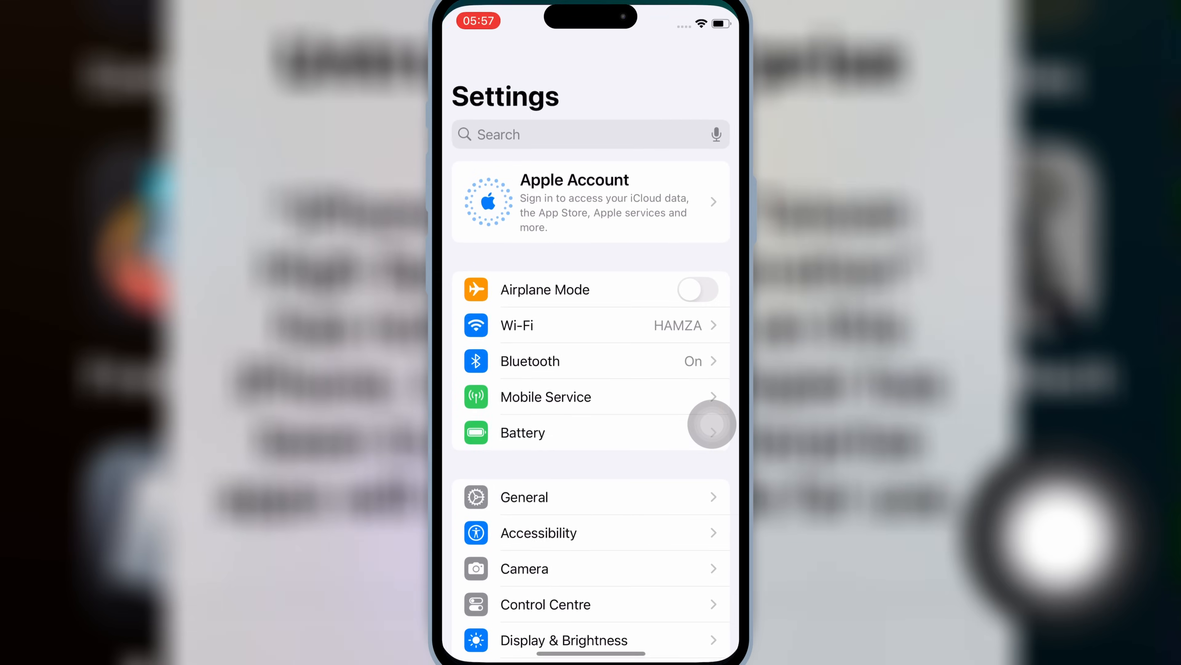
Trust the CHINA AIRLINES LTD. developer under VPN & Device Management with Allow & Restart.
click(524, 497)
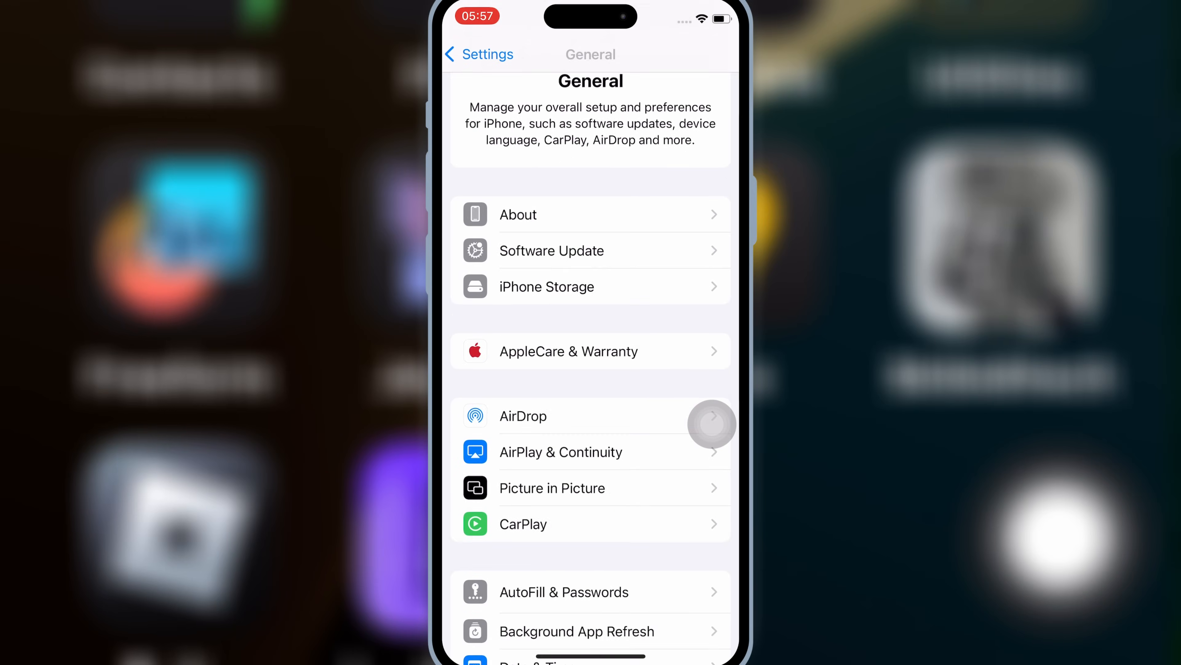
scroll(down, 3)
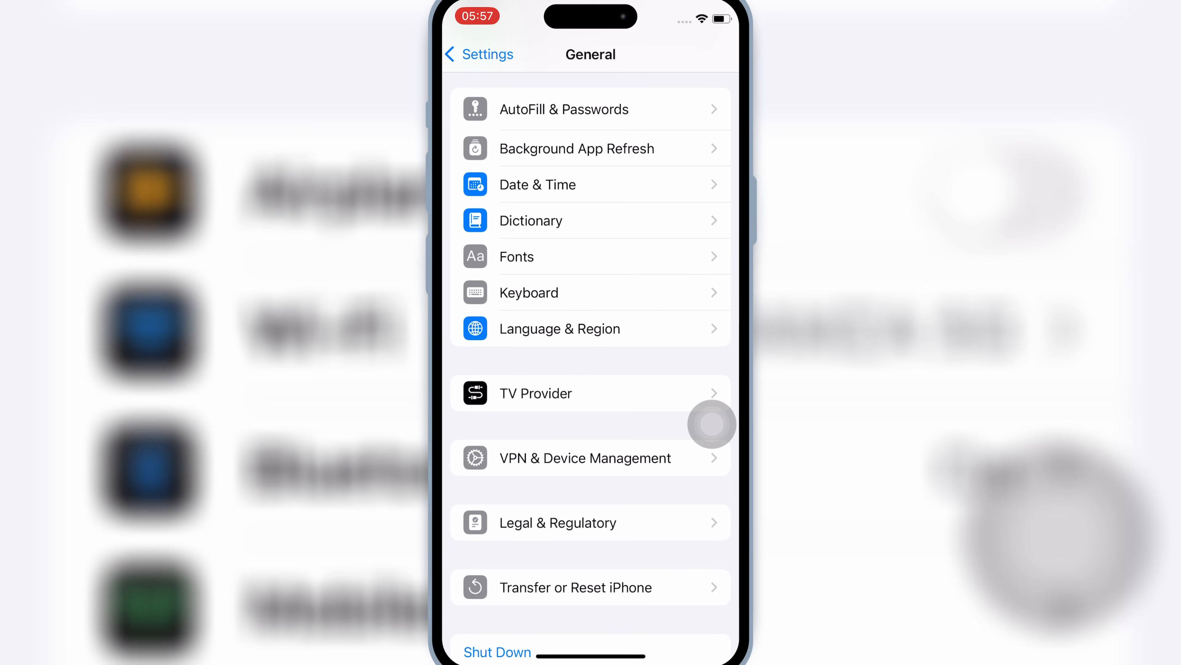
click(585, 458)
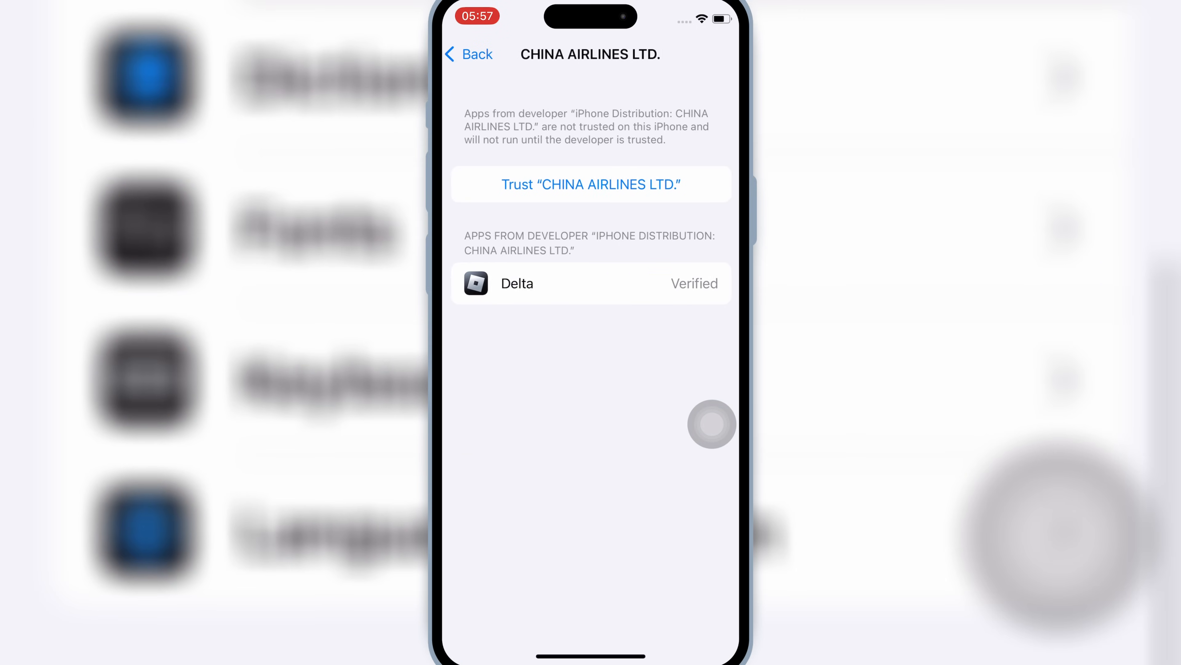
click(590, 185)
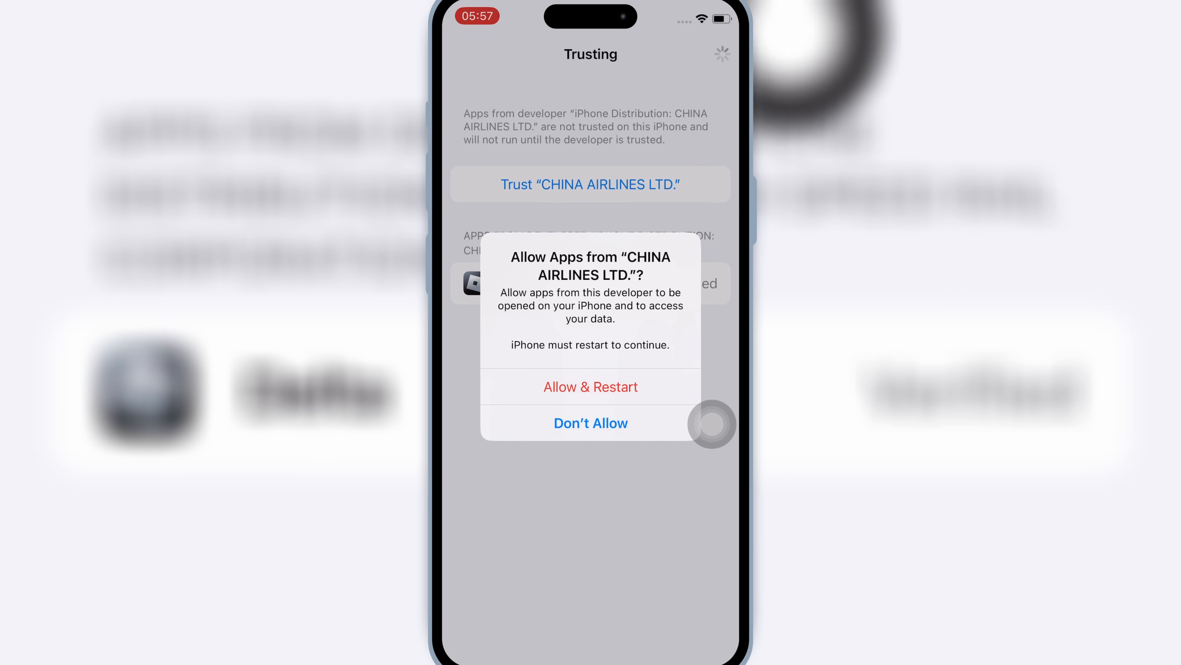
click(590, 387)
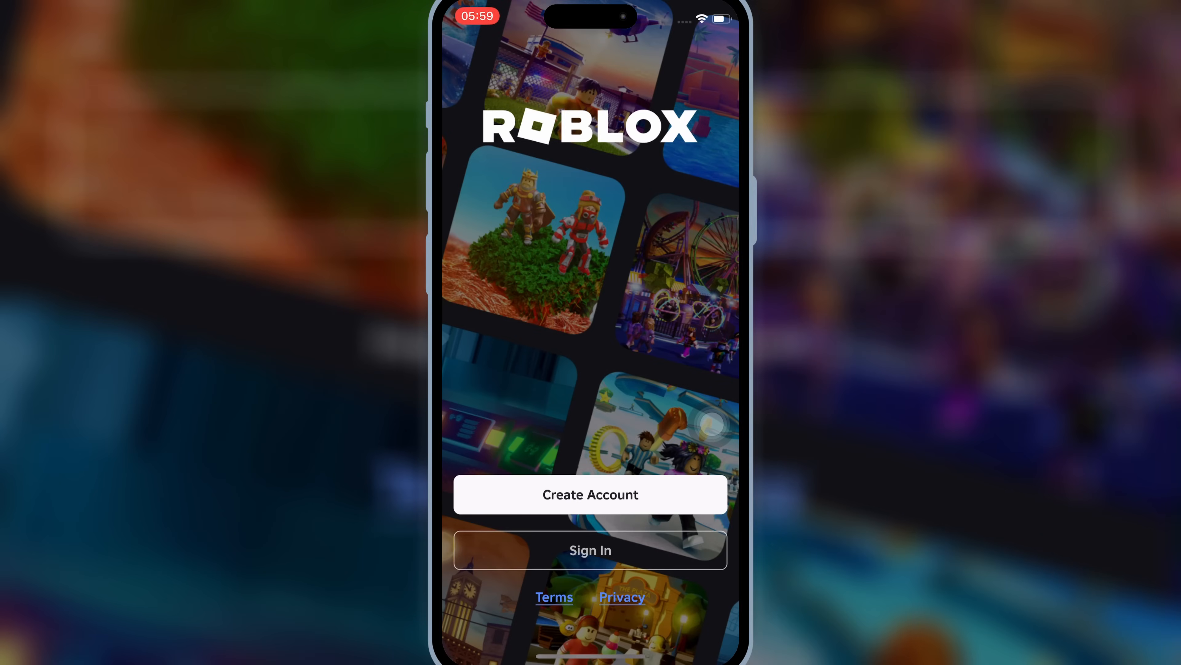
Sign in to Roblox, launch Blox Fruits and join the Pirates team.
click(590, 550)
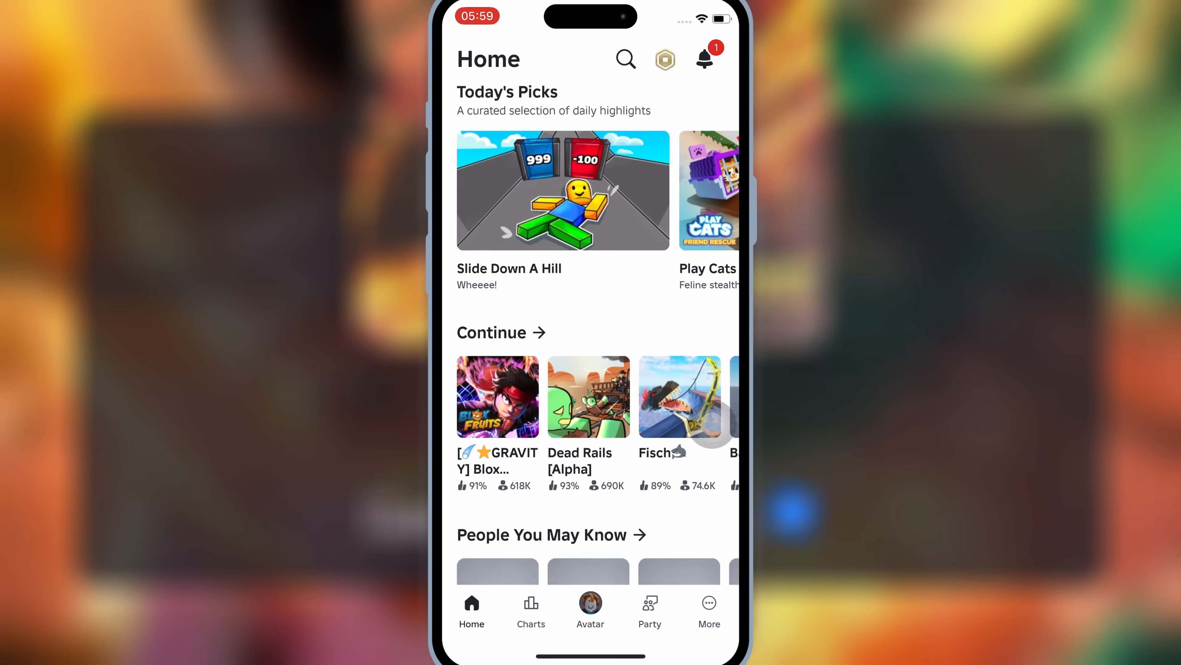
click(498, 396)
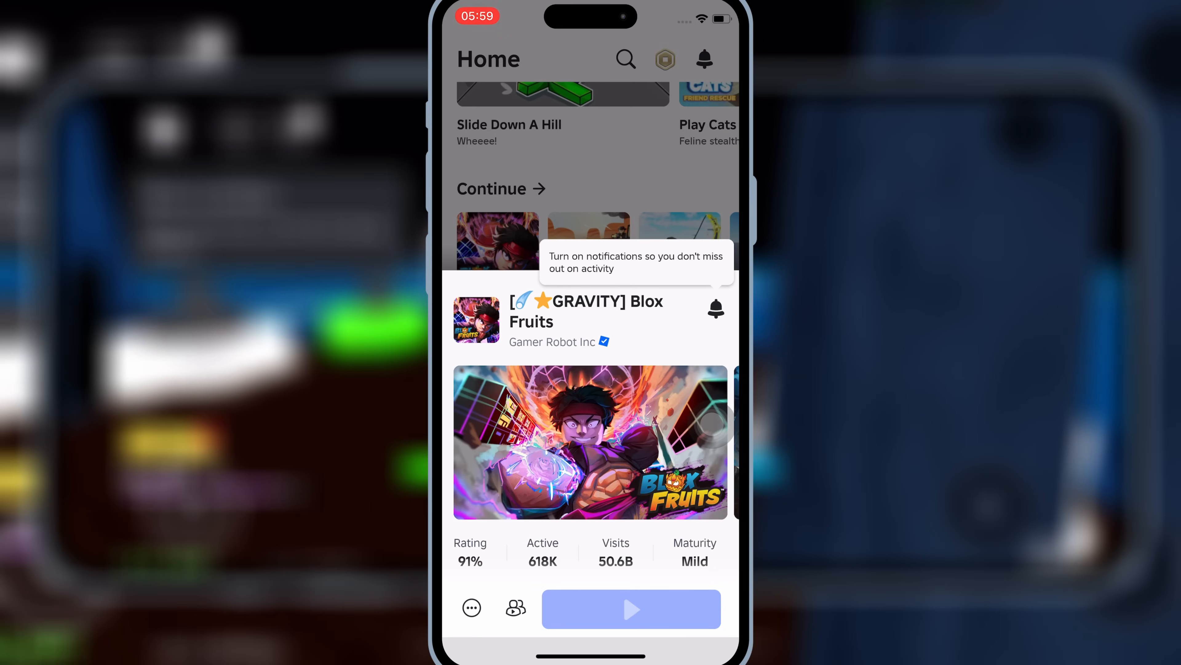
click(632, 609)
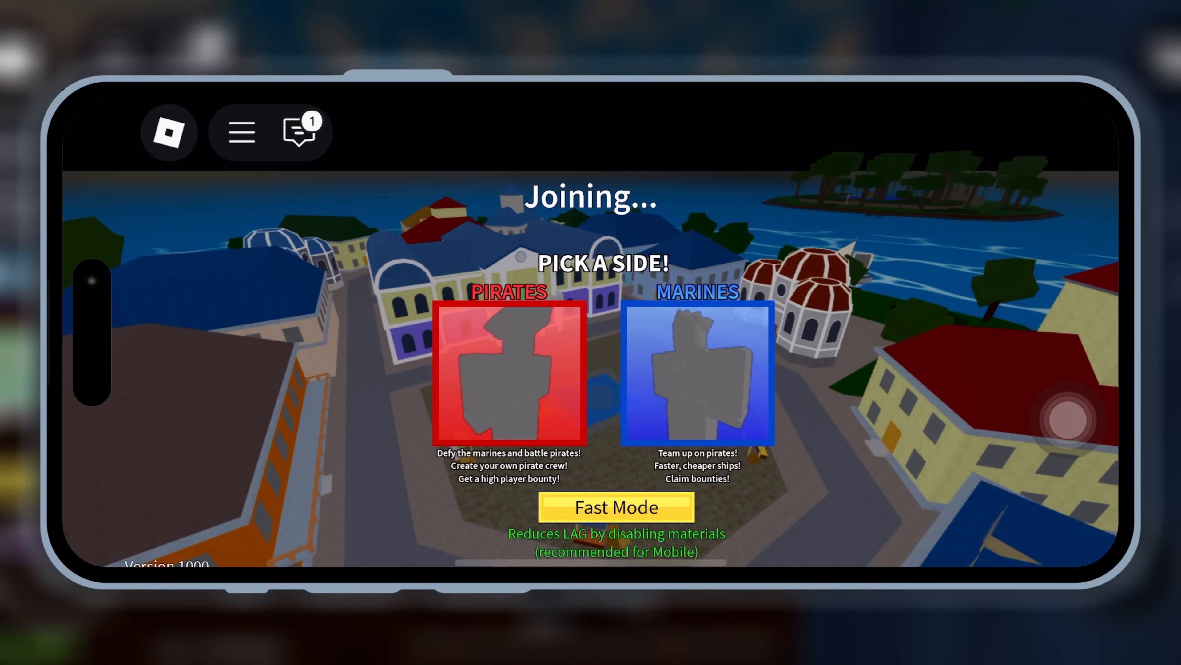
click(510, 373)
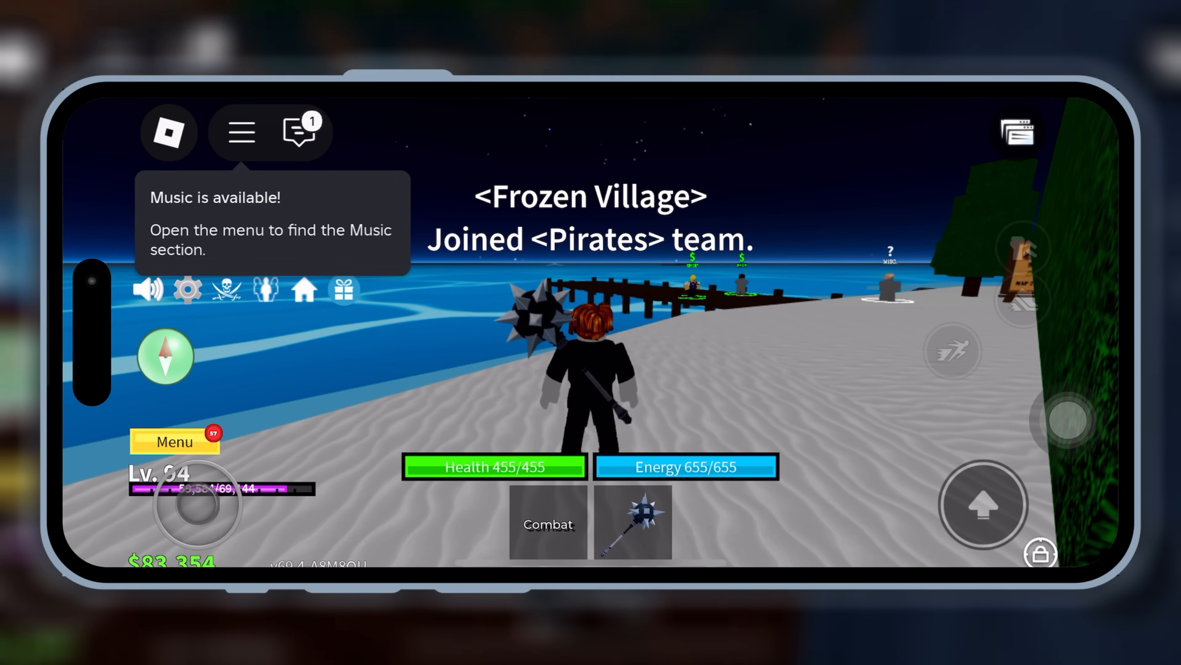